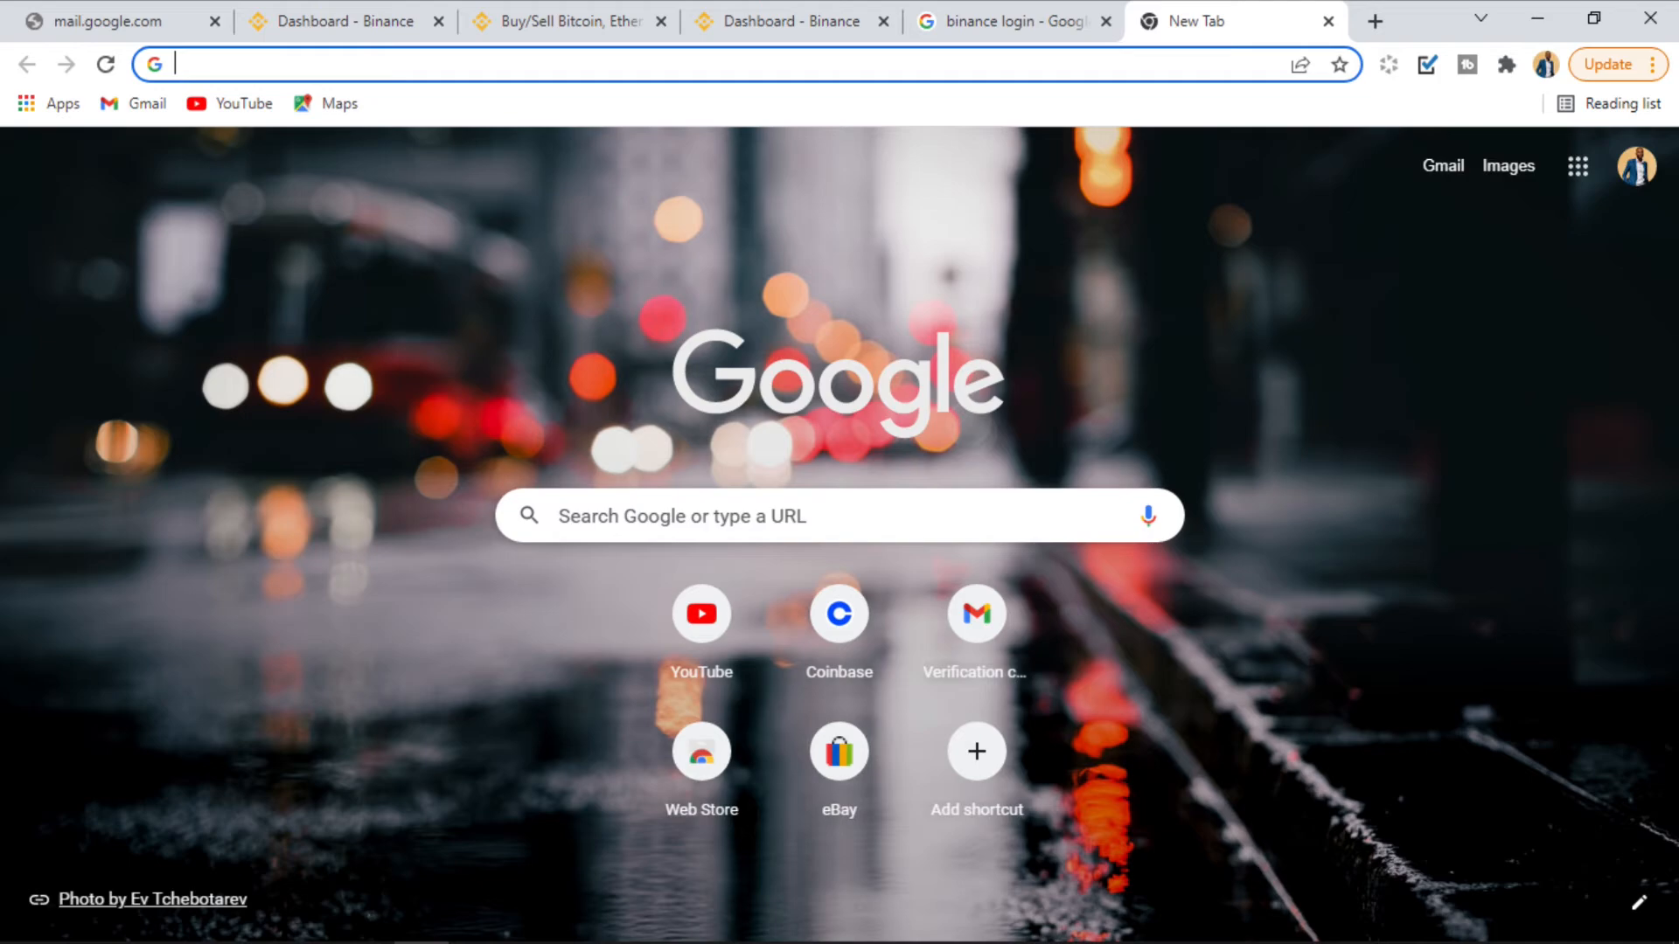
- Search 'binance login' in a new Chrome tab to reach the signed-in Binance account
{"action": "type", "text": "binance login"}
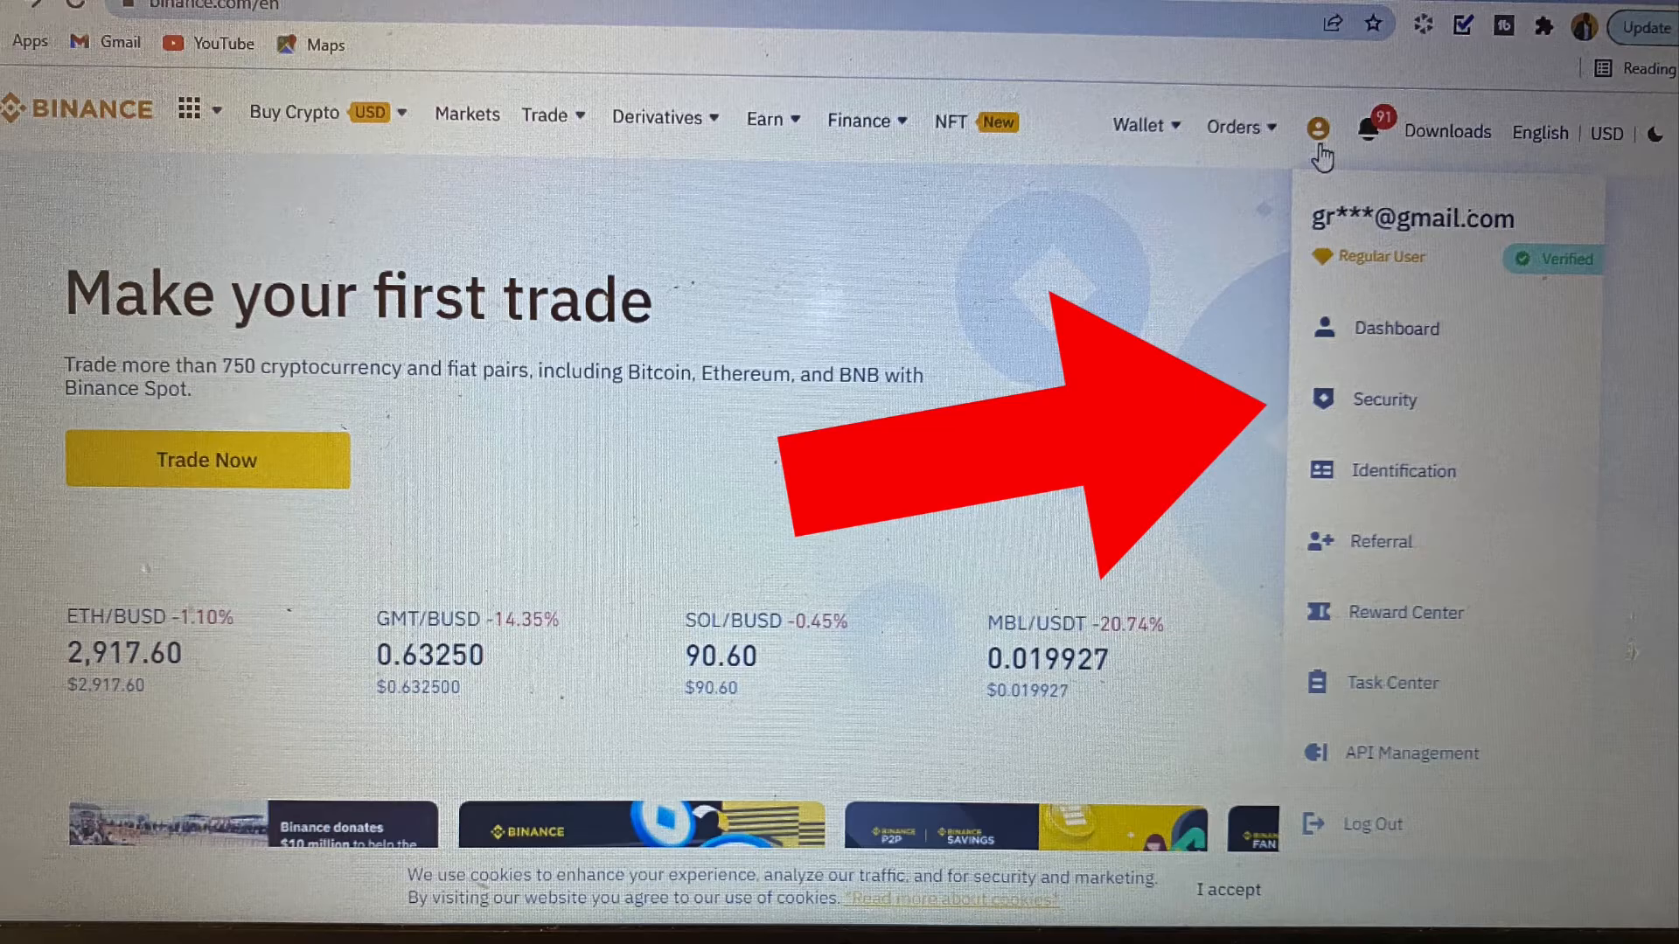
- Choose Security from the profile dropdown to view two-factor options
{"action": "left_click", "coordinate": [1384, 399]}
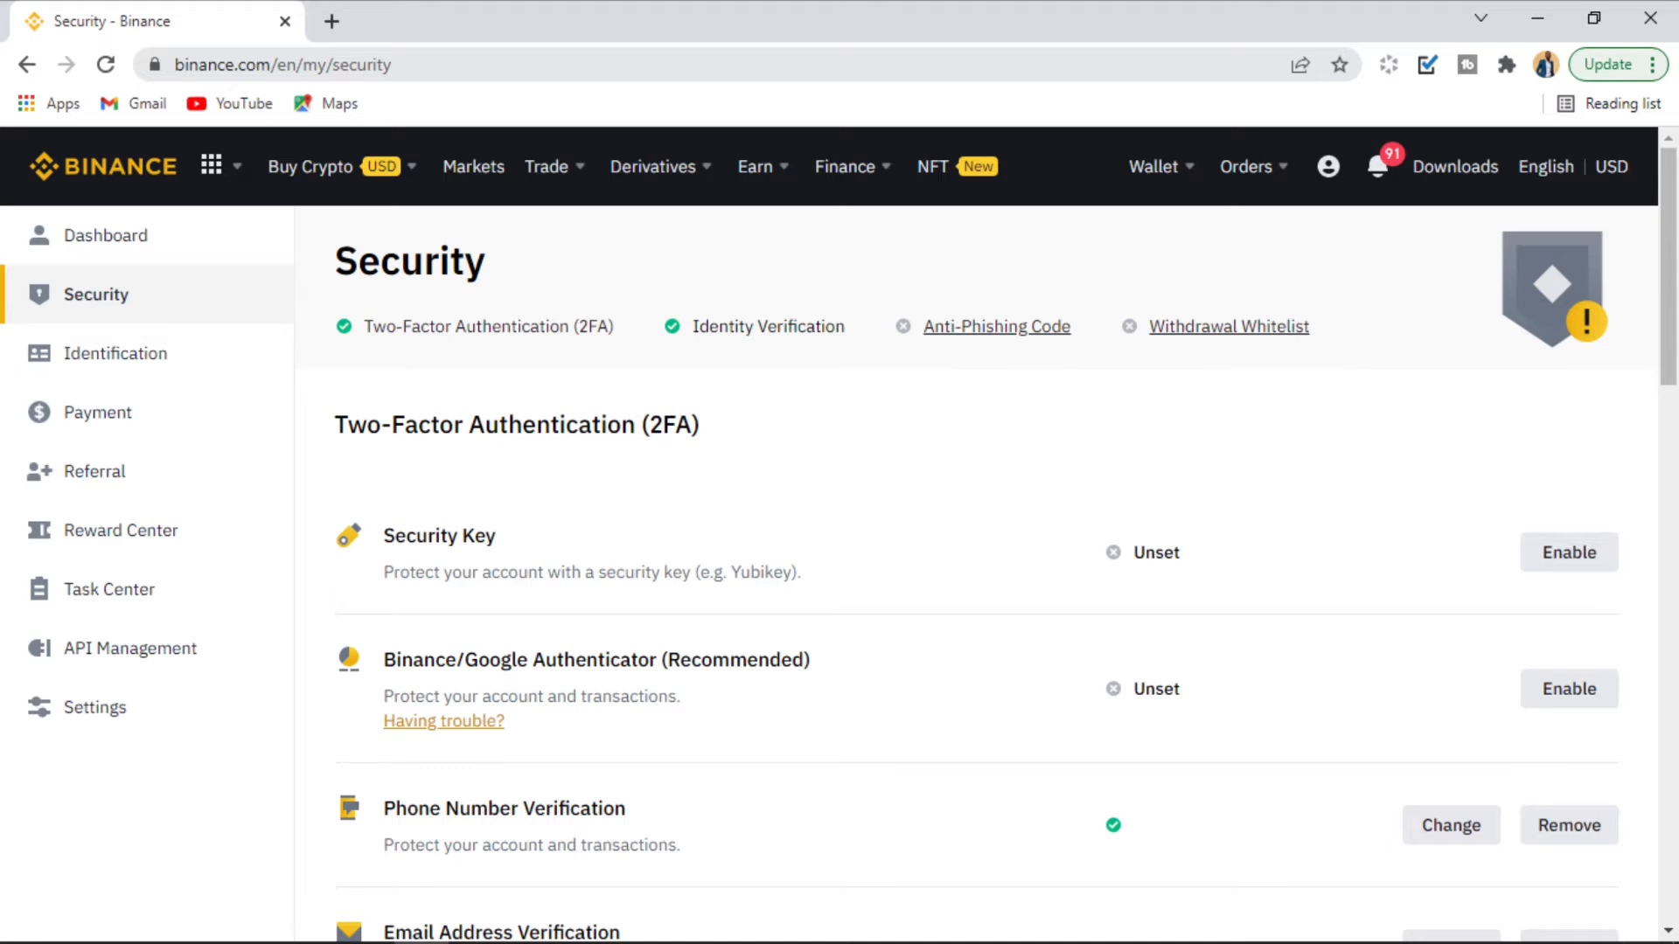
- Enable Binance/Google Authenticator (Recommended) to launch its setup wizard
{"action": "left_click", "coordinate": [1569, 688]}
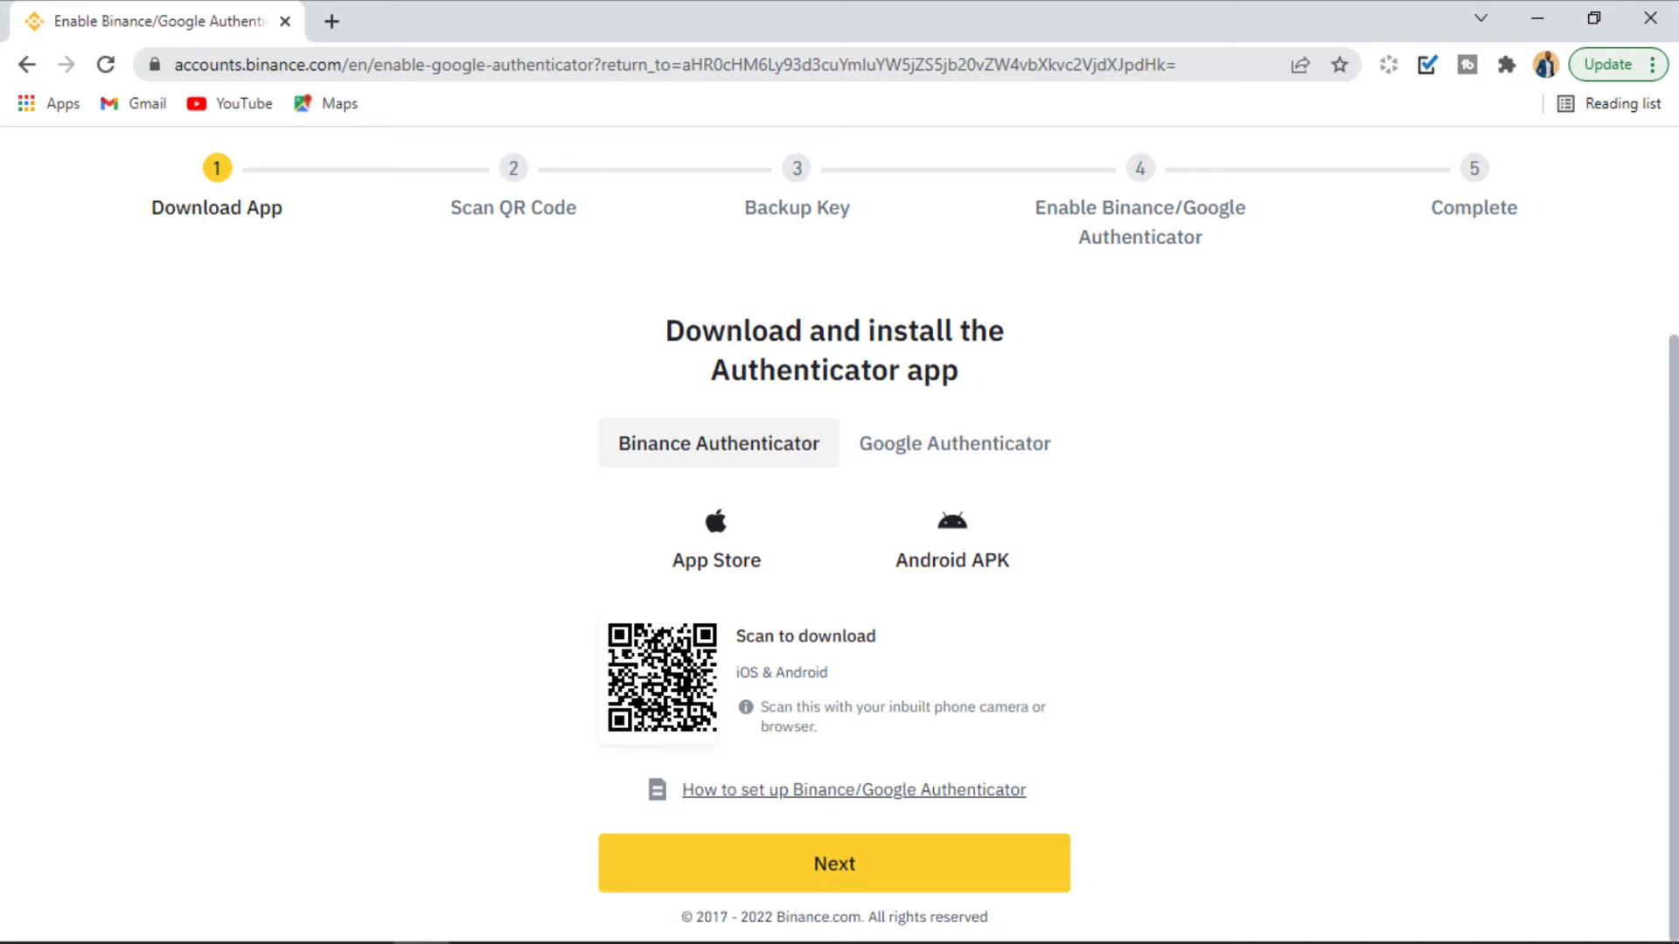
- Continue past the Download App step to the QR code and setup key
{"action": "left_click", "coordinate": [833, 864]}
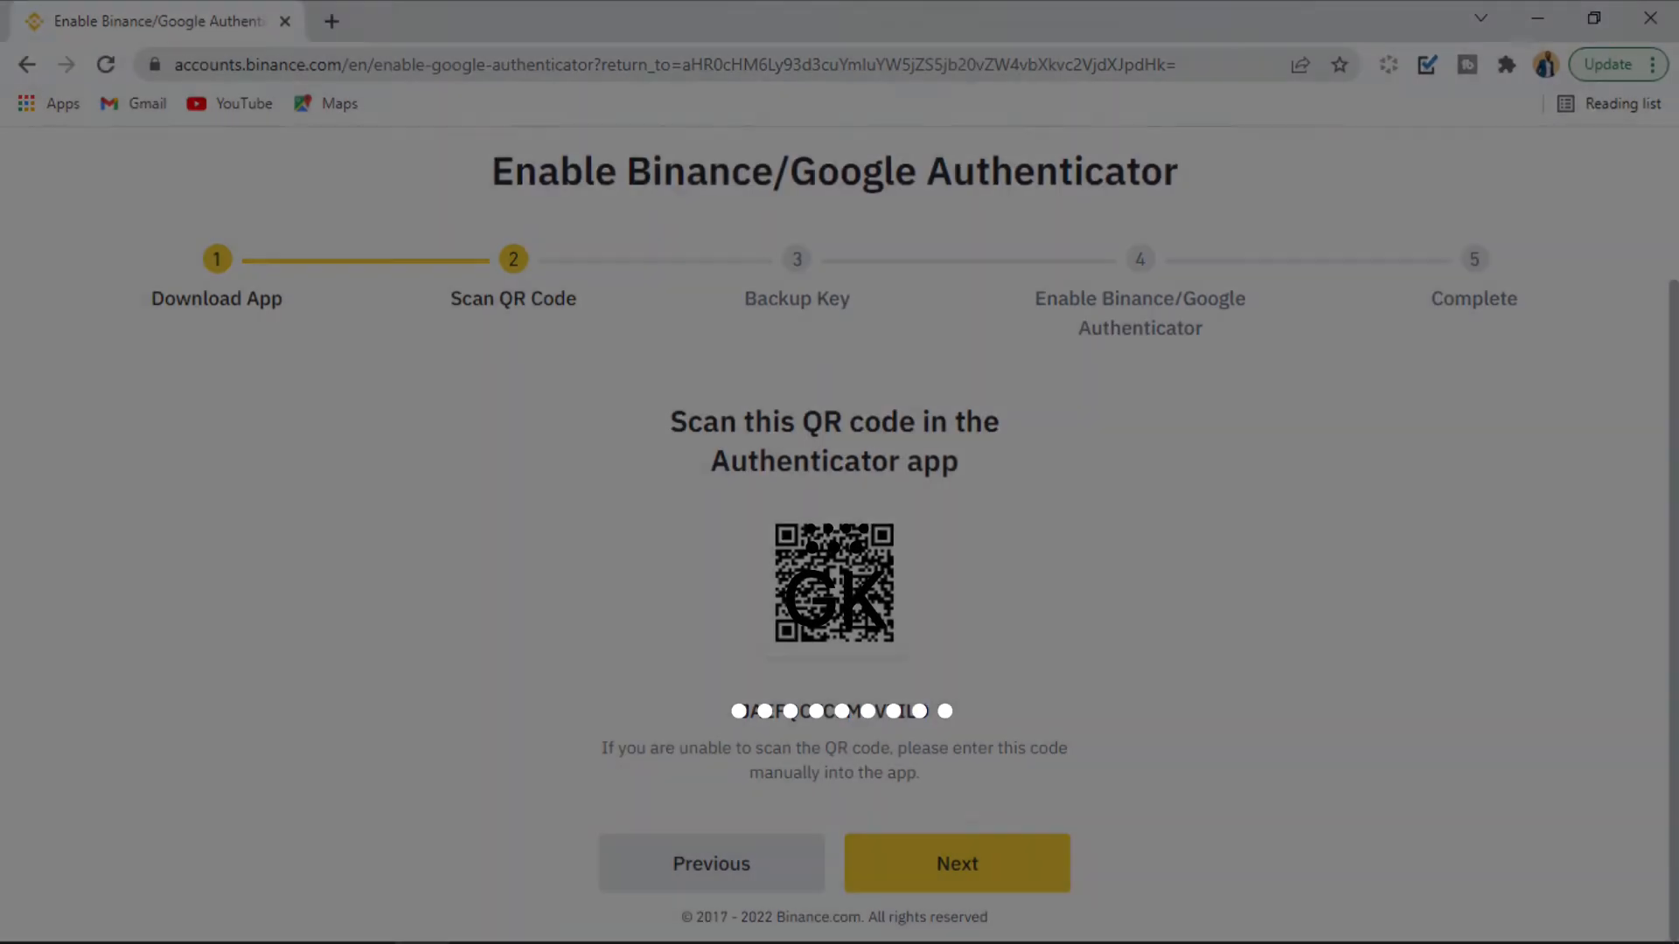
- Continue past the Scan QR Code step to the backup key
{"action": "left_click", "coordinate": [956, 863]}
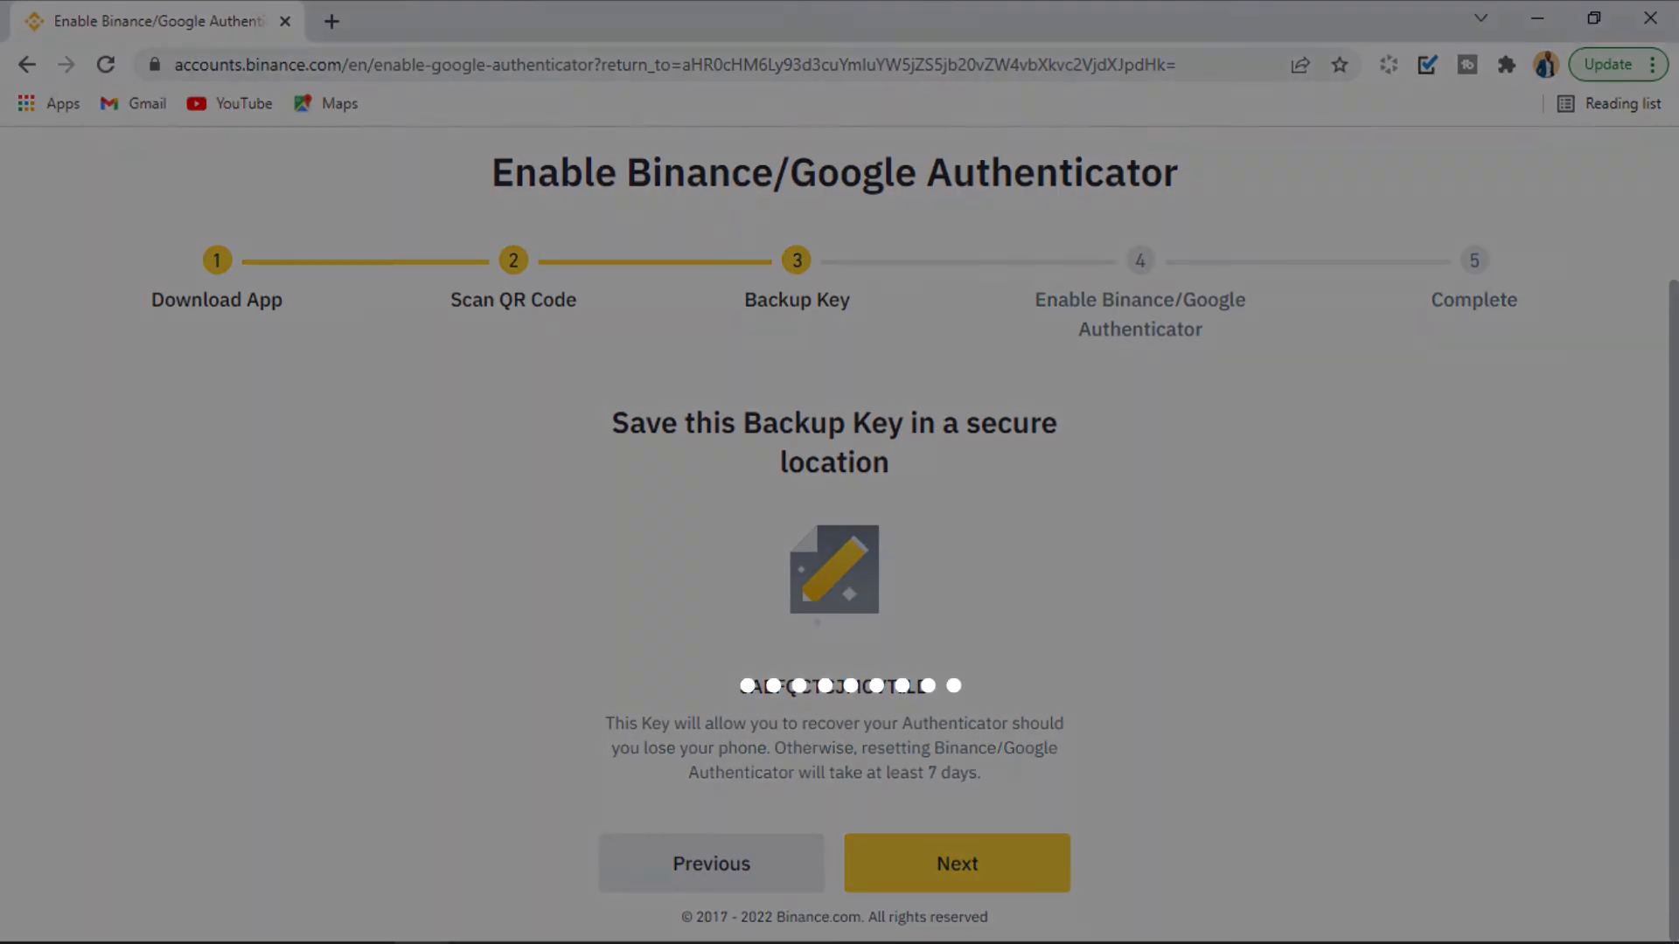
- Continue past the Backup Key step to phone and email verification
{"action": "left_click", "coordinate": [957, 863]}
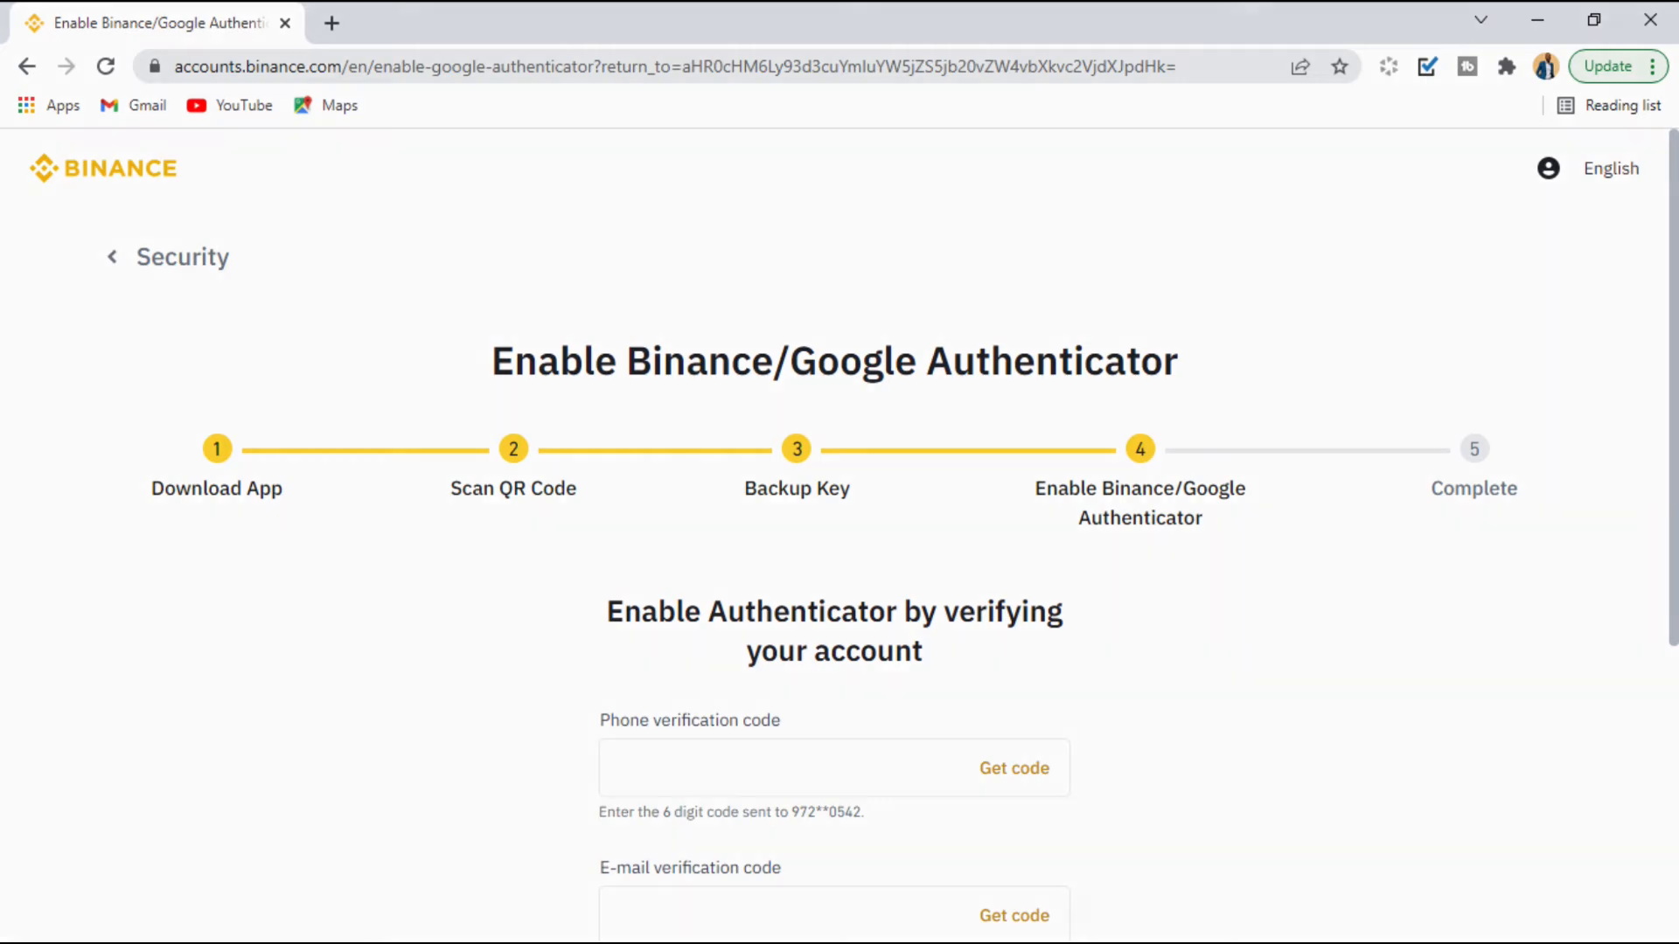
- Submit the phone, email and authenticator codes to finish enabling Google Authenticator
{"action": "scroll", "scroll_direction": "down", "scroll_amount": 3}
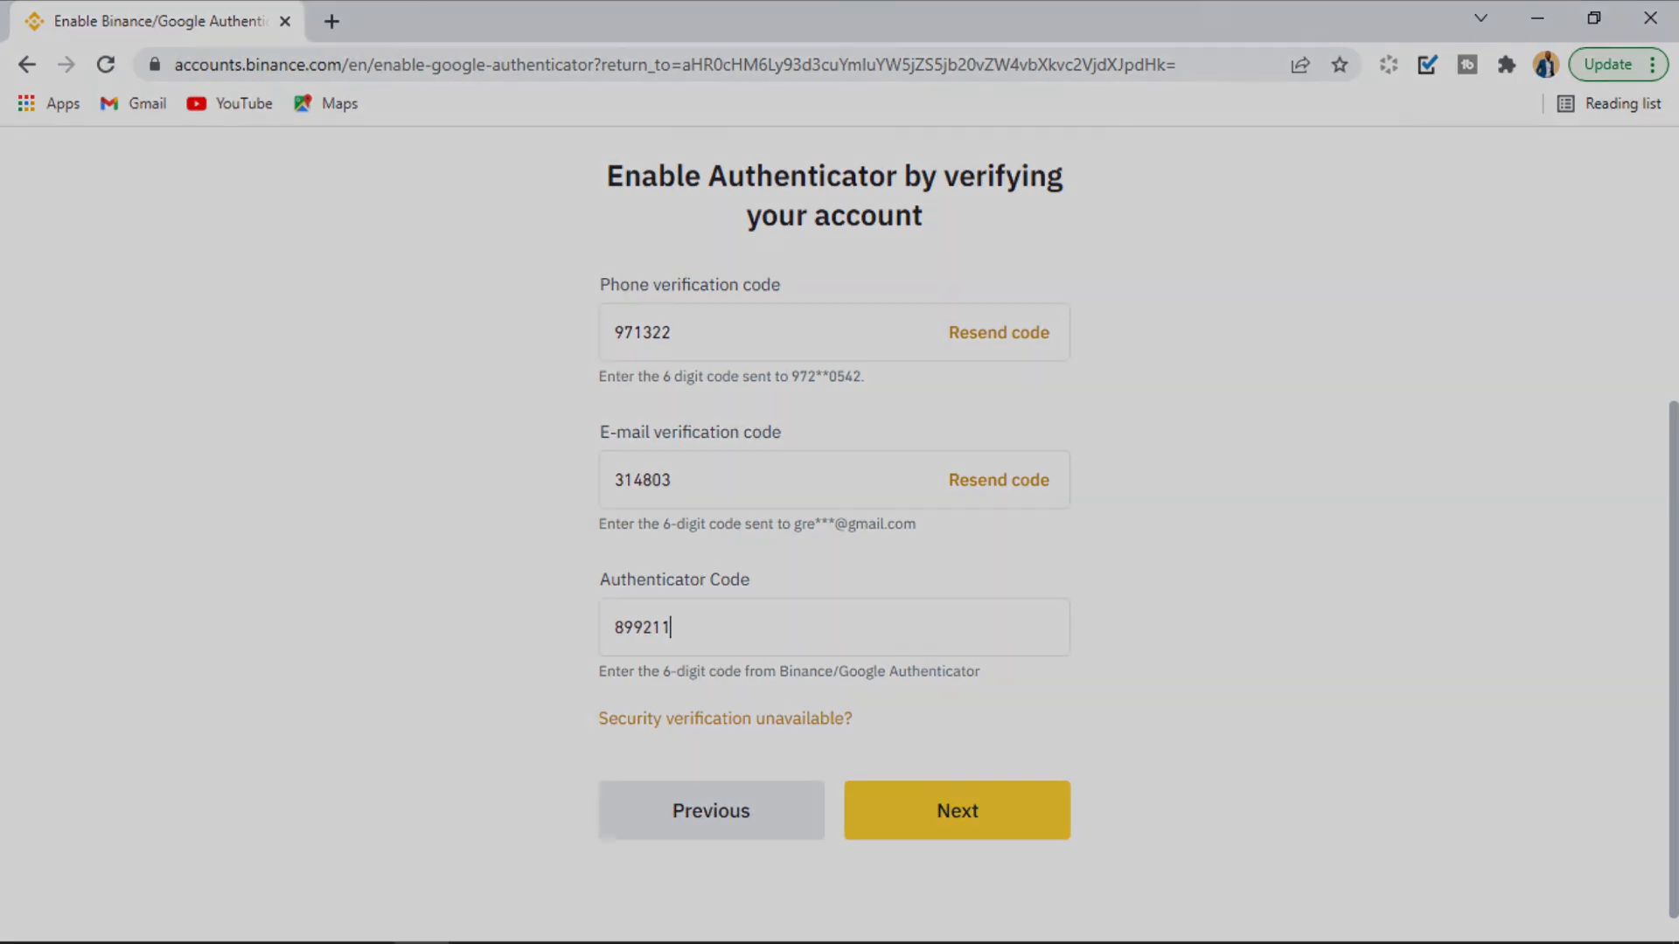
{"action": "left_click", "coordinate": [956, 811]}
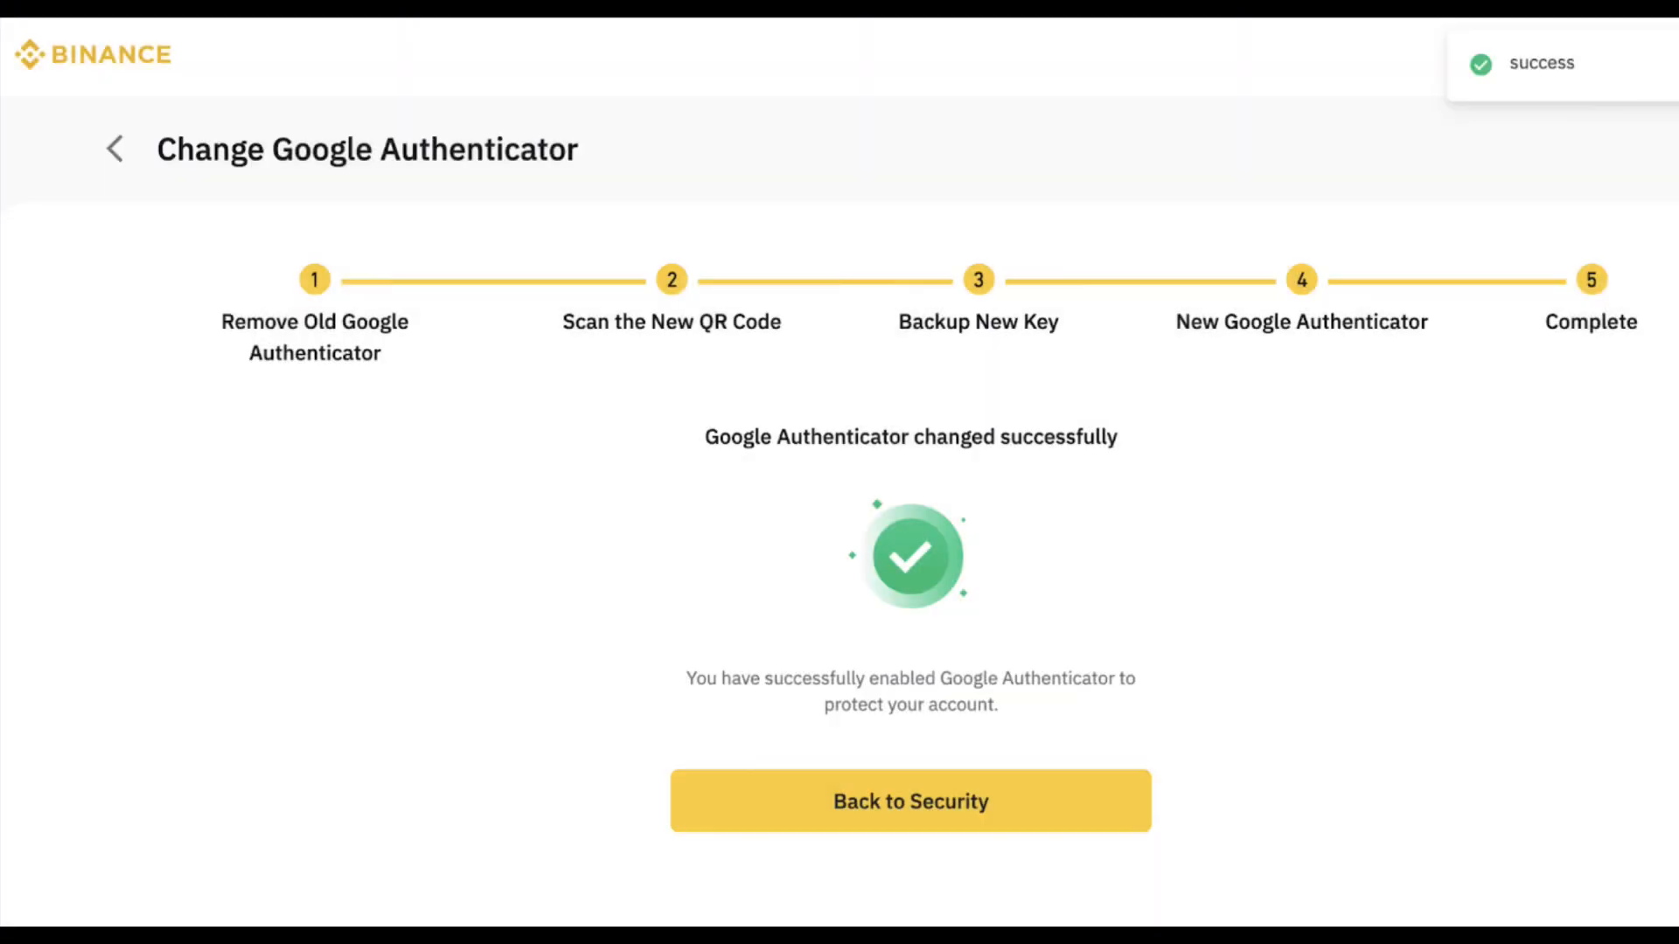